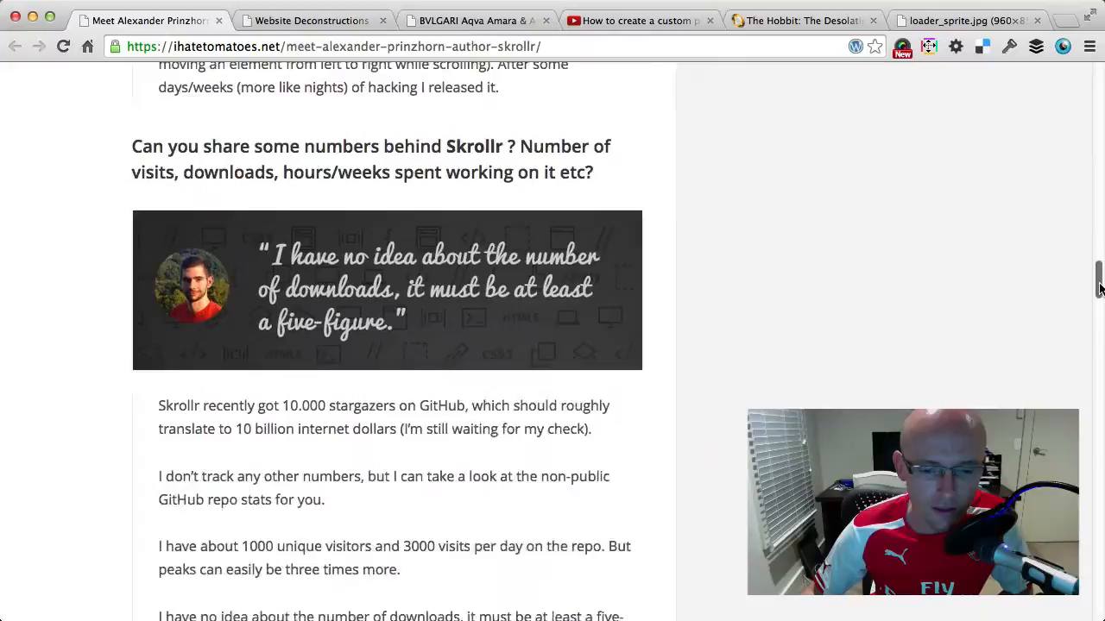
- Scroll down through the first part of the page in Chrome
scroll(down, 3)
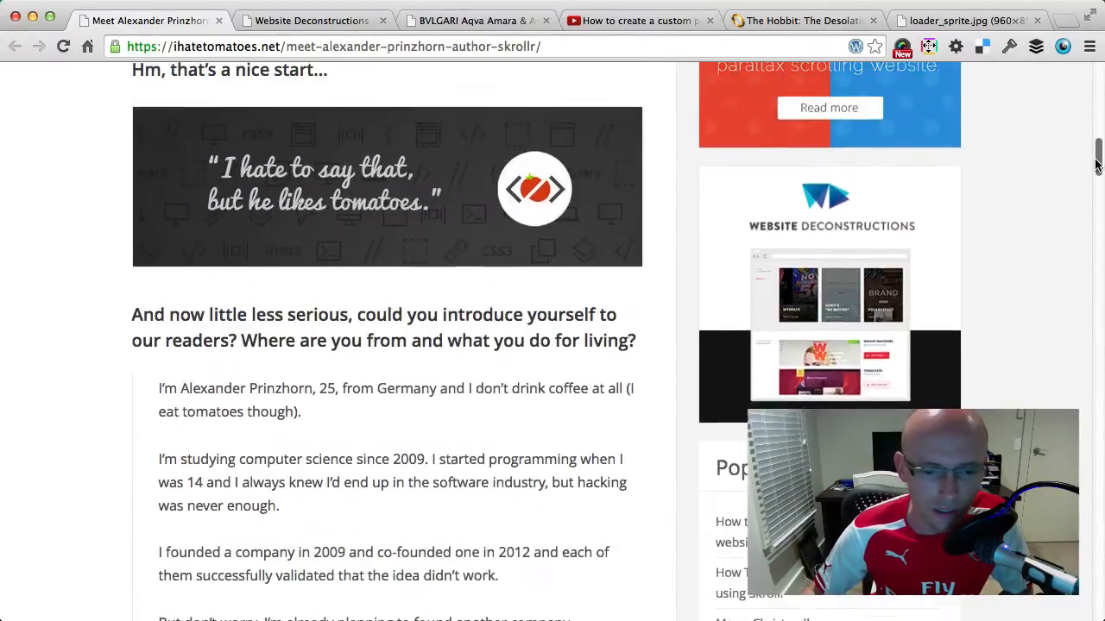
scroll(up, 3)
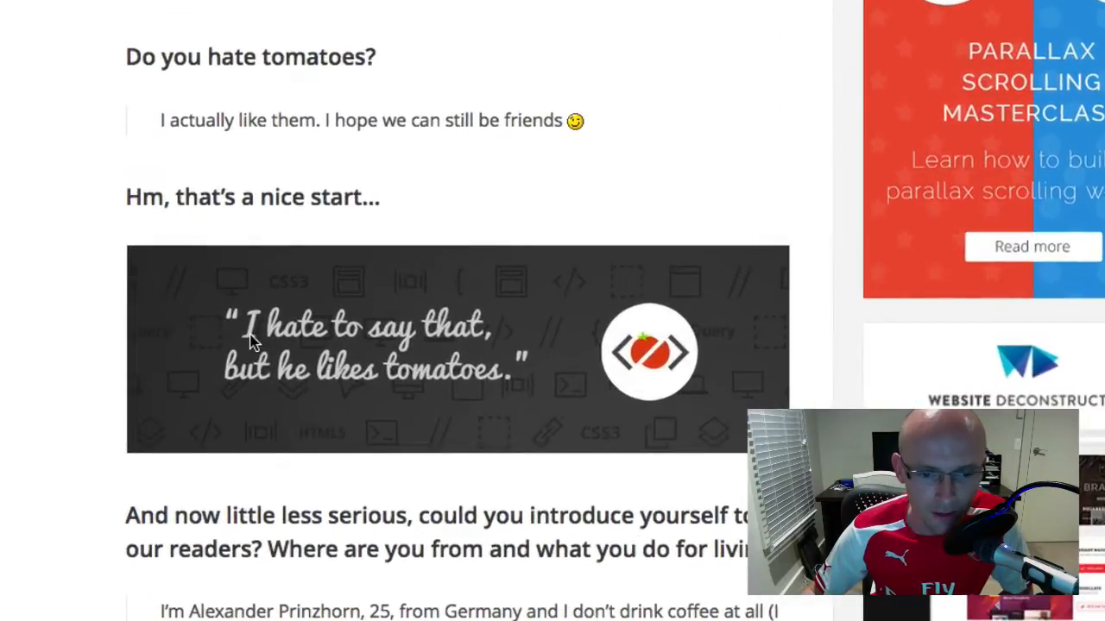
mouse_move(915, 130)
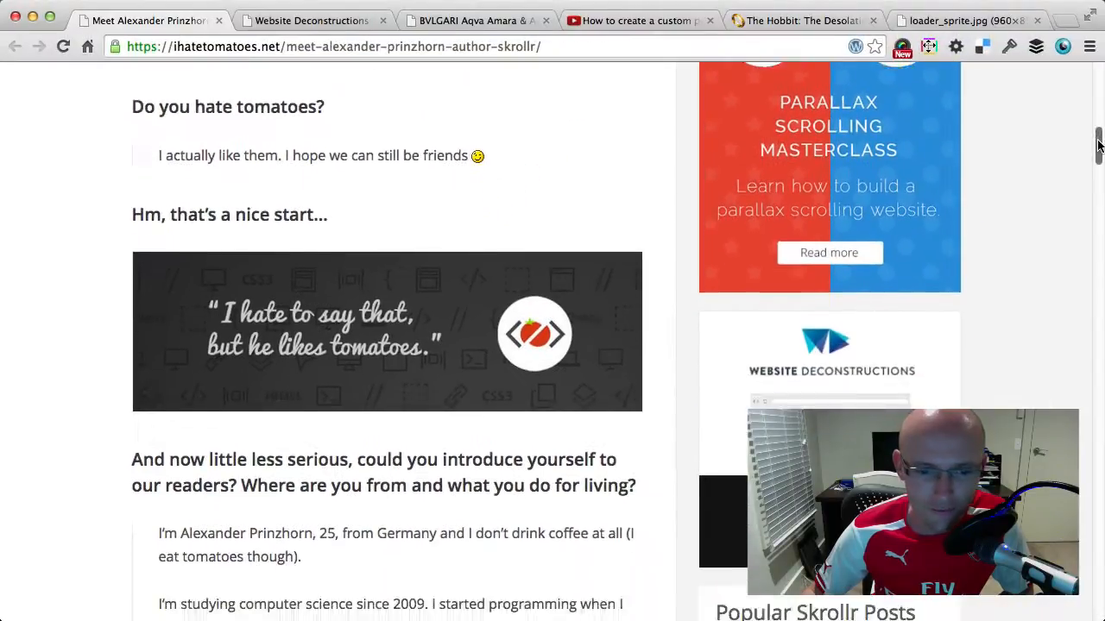
scroll(down, 3)
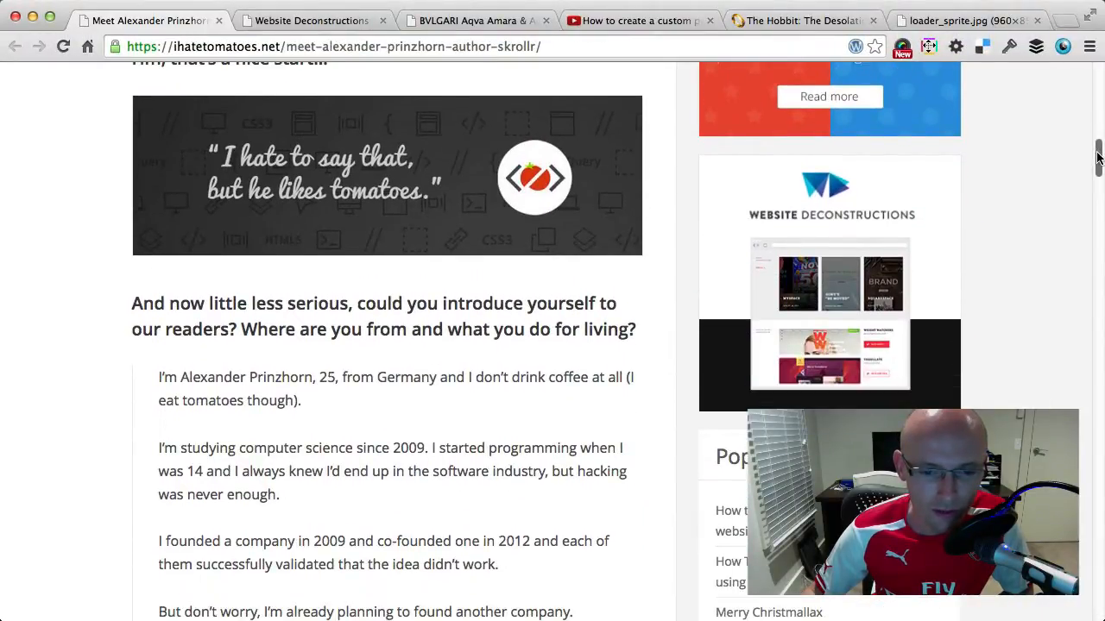
scroll(down, 3)
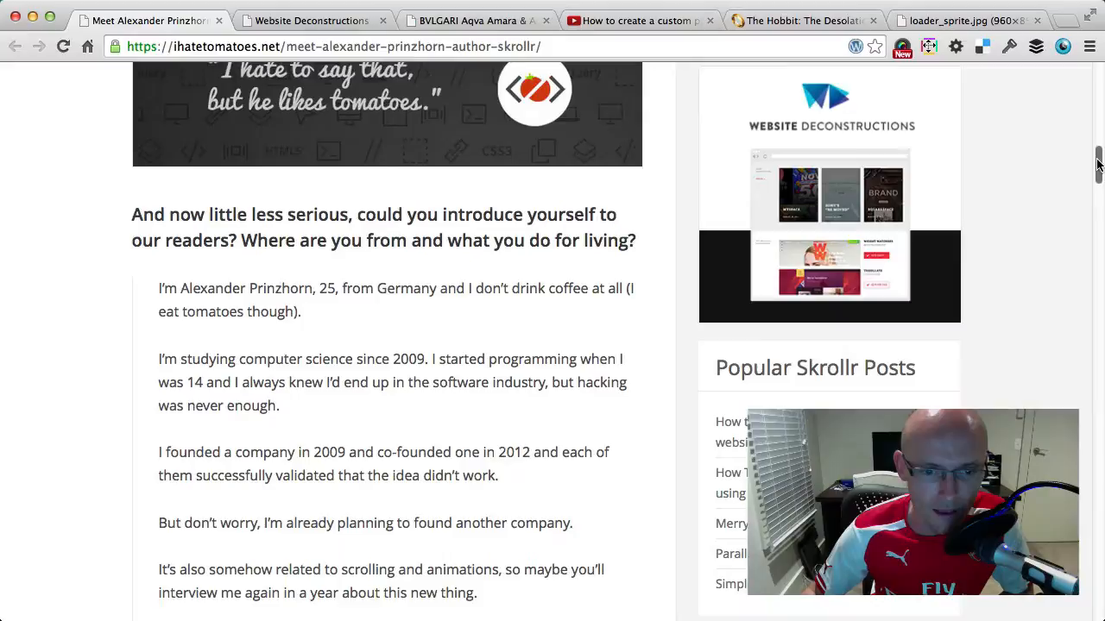
scroll(down, 3)
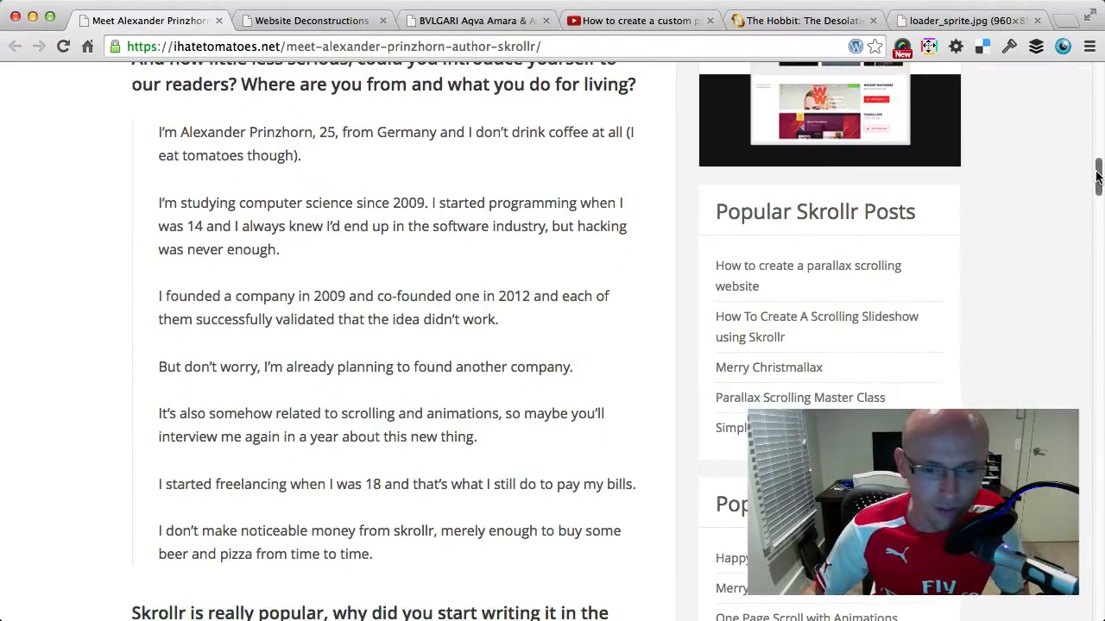
scroll(down, 3)
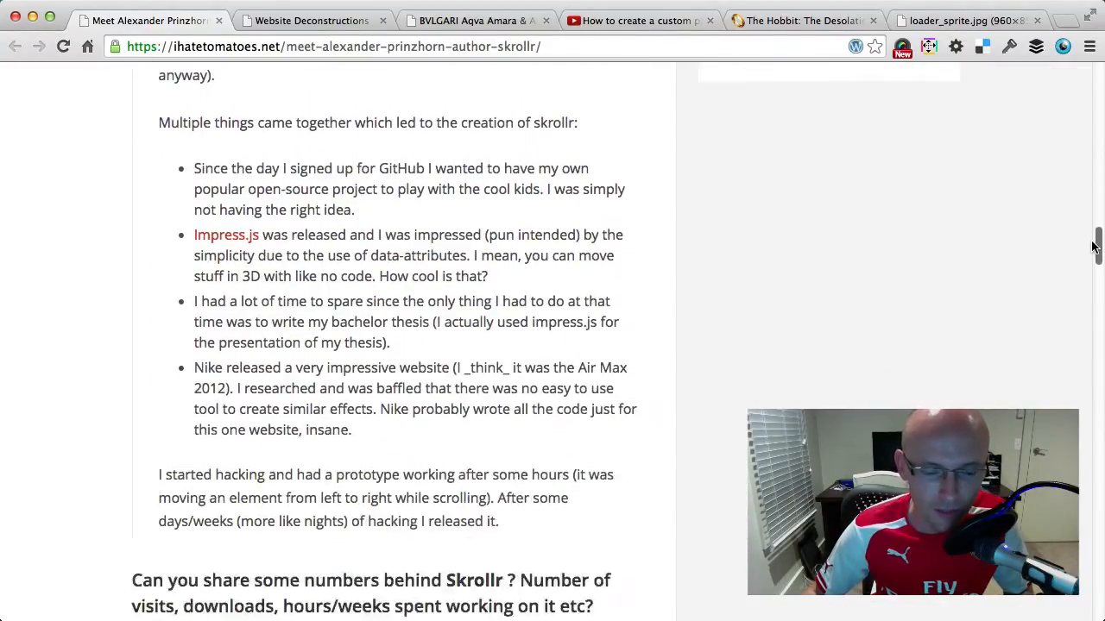
scroll(down, 3)
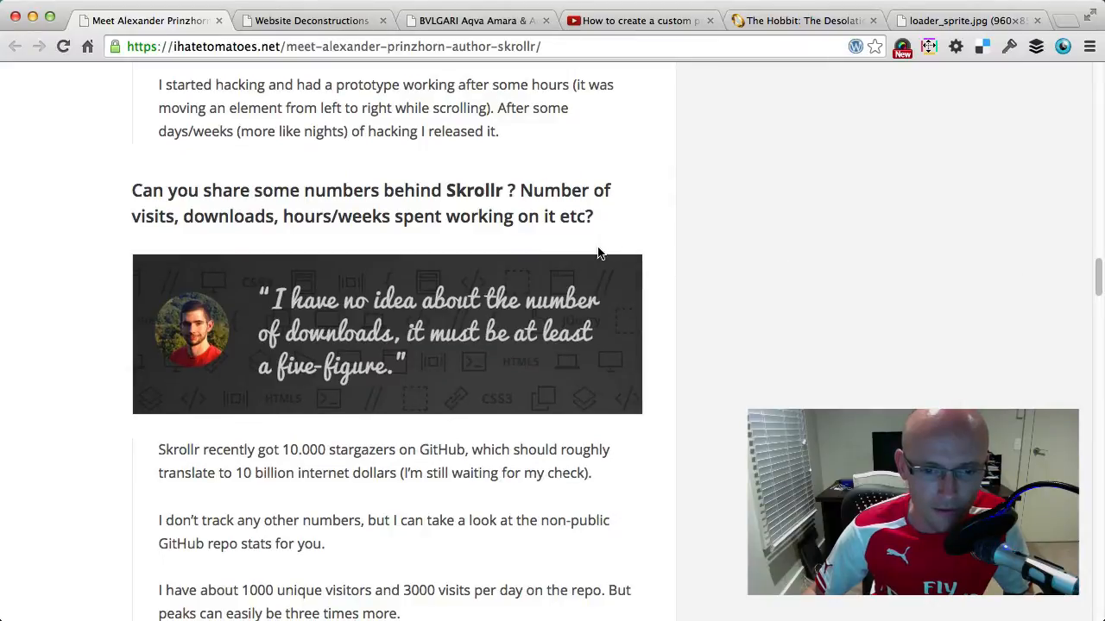
scroll(down, 3)
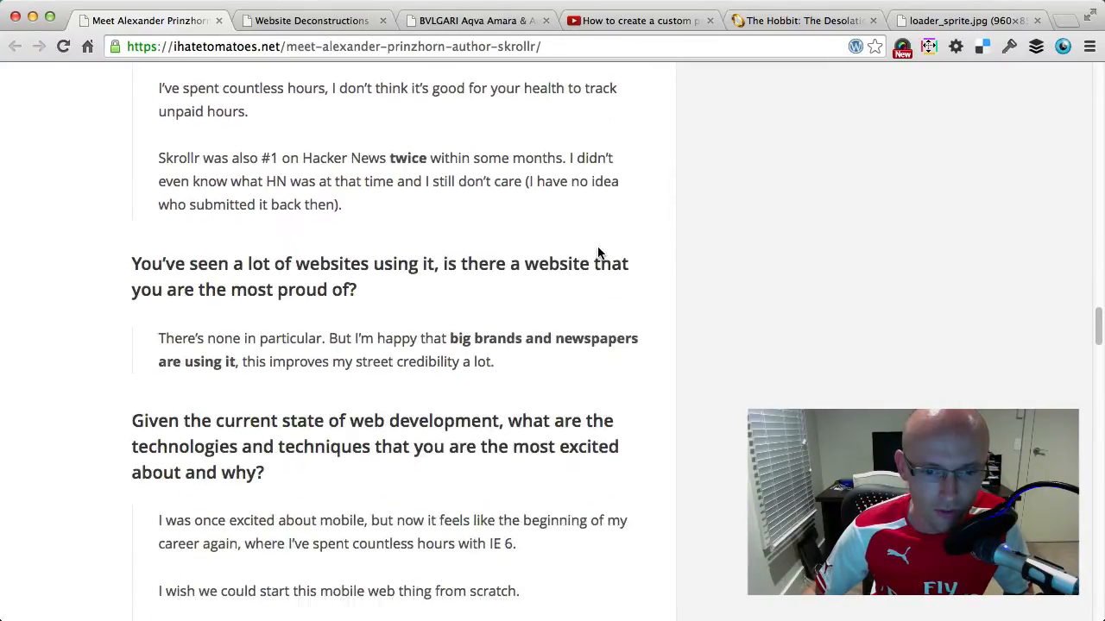
scroll(up, 3)
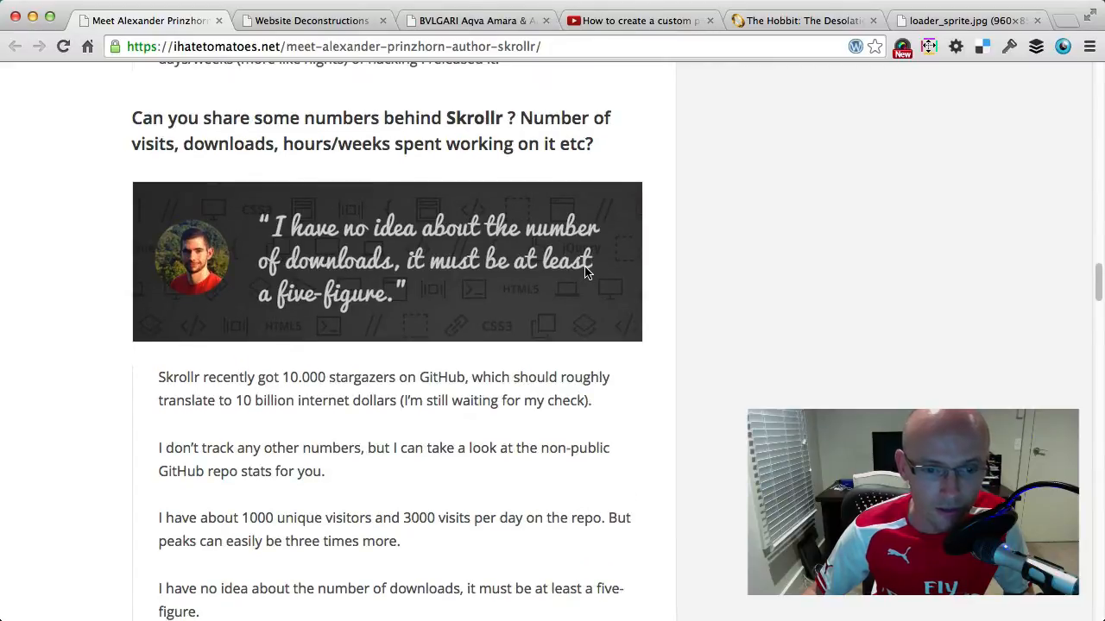
mouse_move(912, 305)
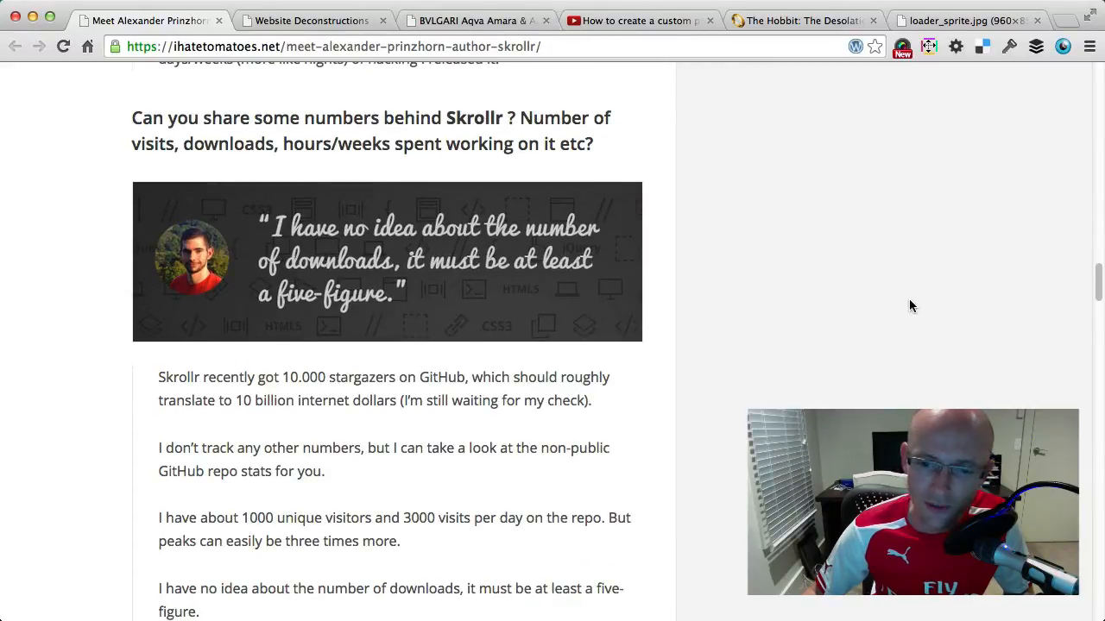
scroll(down, 3)
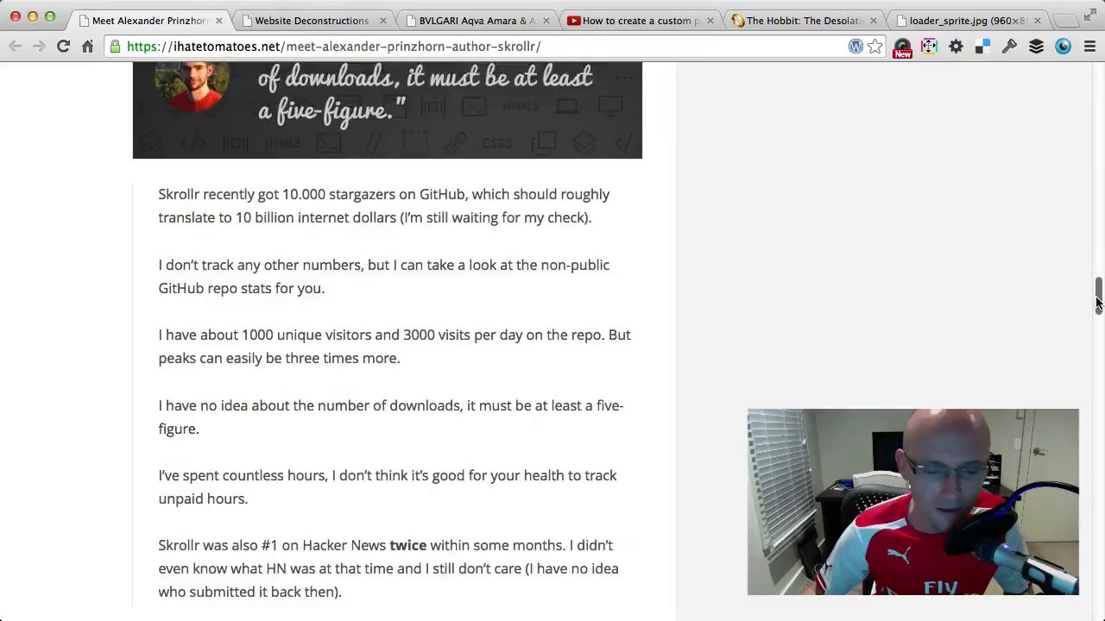
scroll(down, 3)
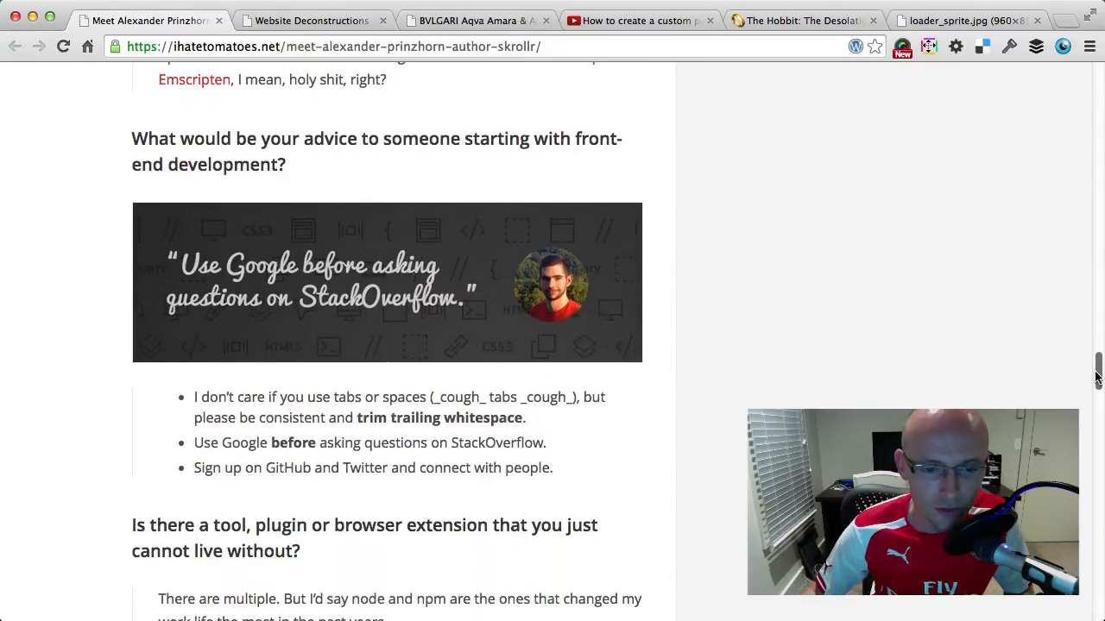
scroll(down, 3)
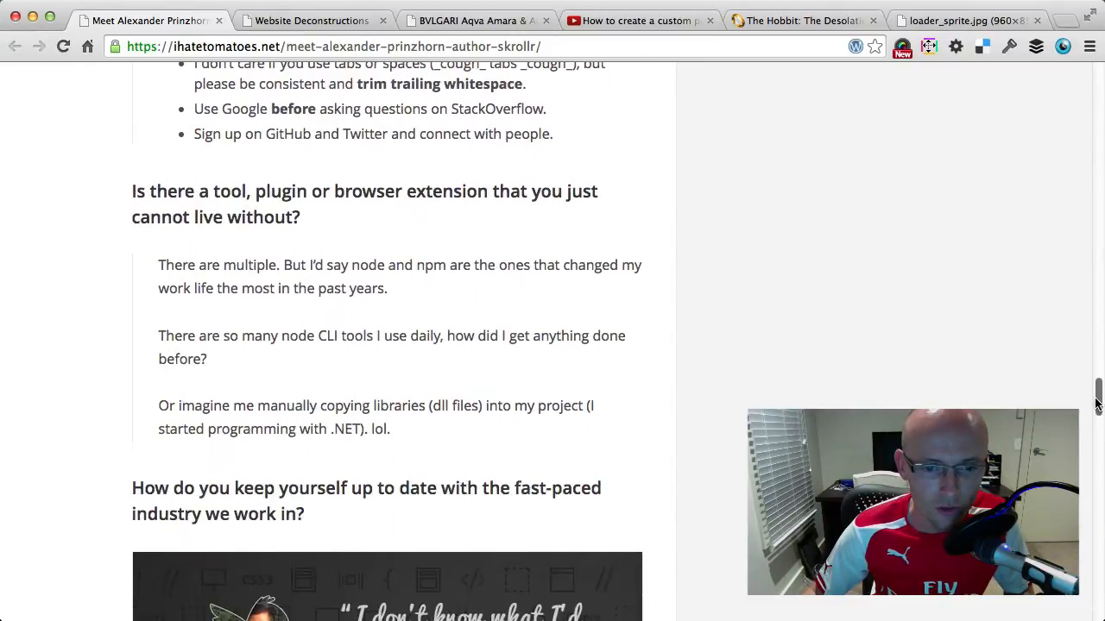
scroll(down, 3)
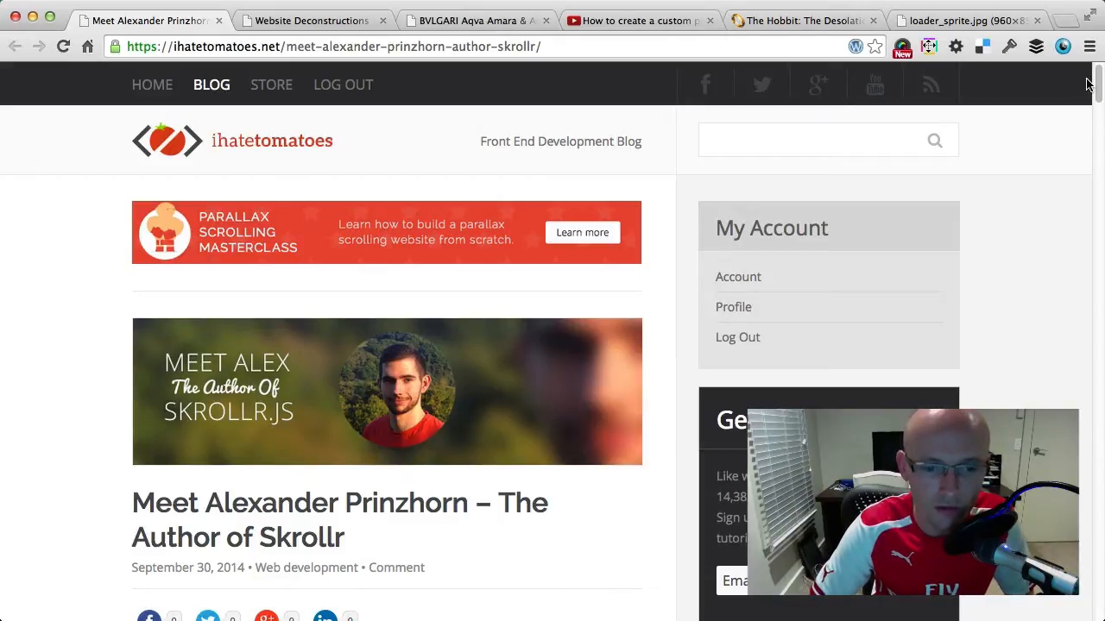
mouse_move(1098, 83)
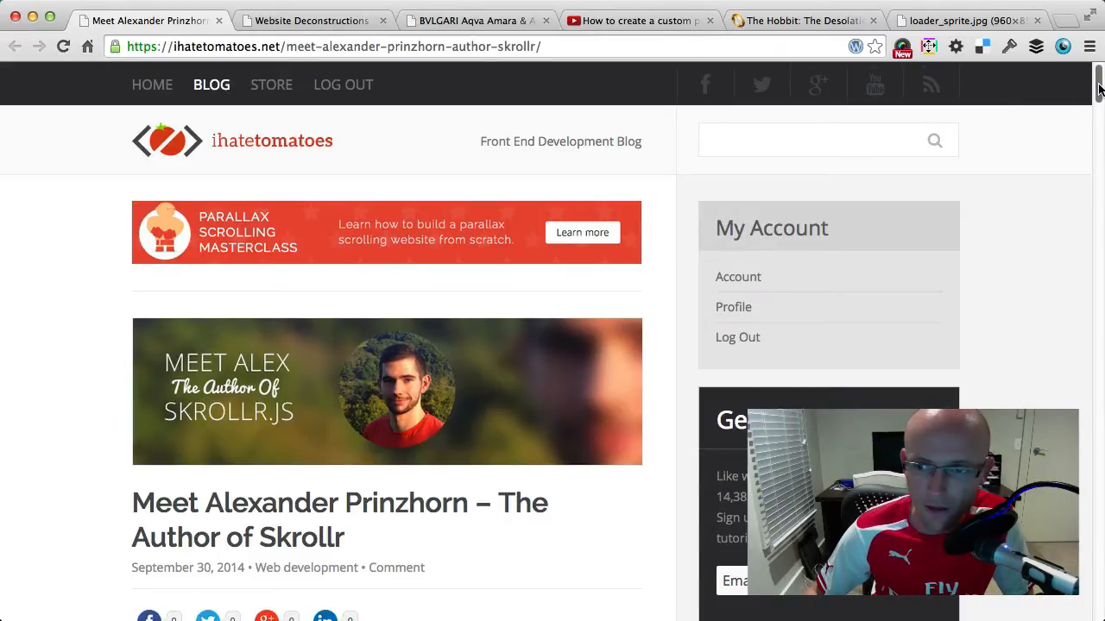
- Keep scrolling further down the page, briefly scrolling back up
scroll(down, 3)
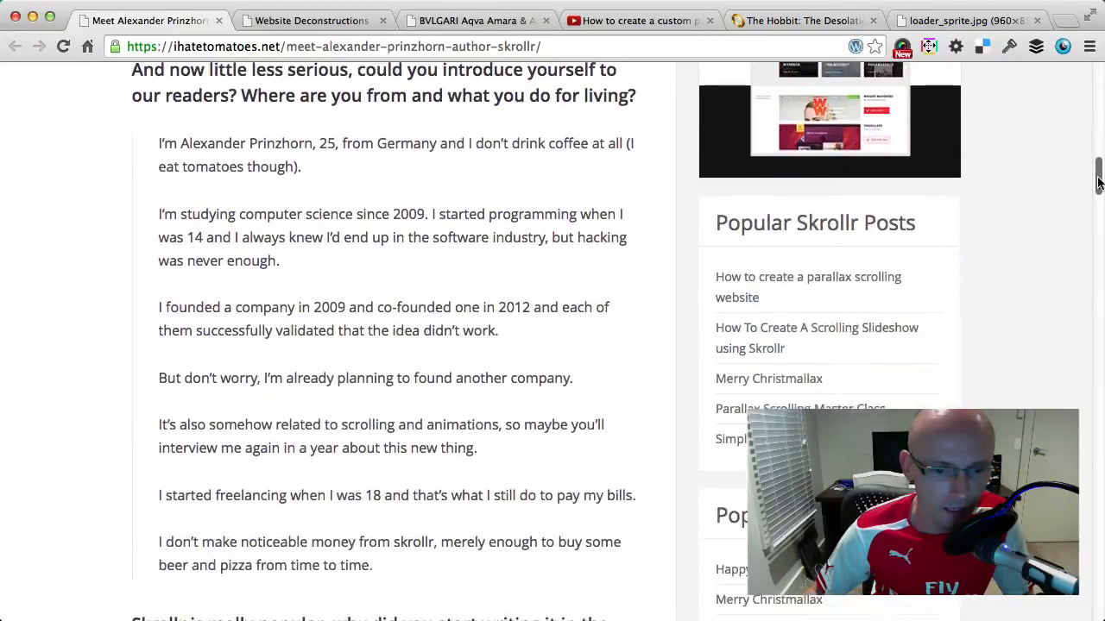
scroll(down, 3)
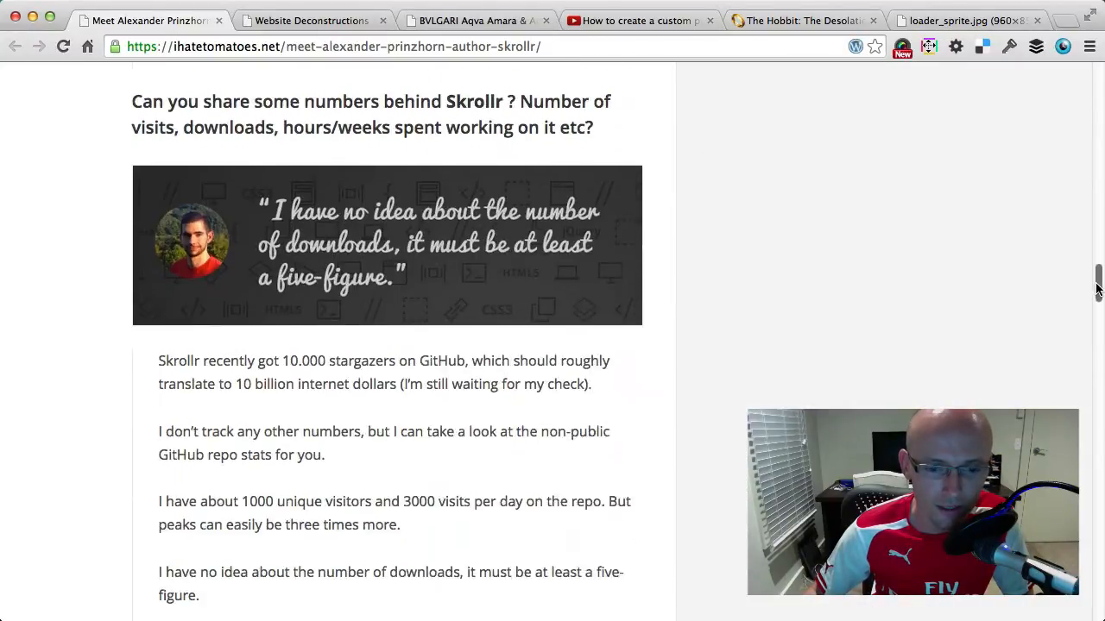
scroll(down, 3)
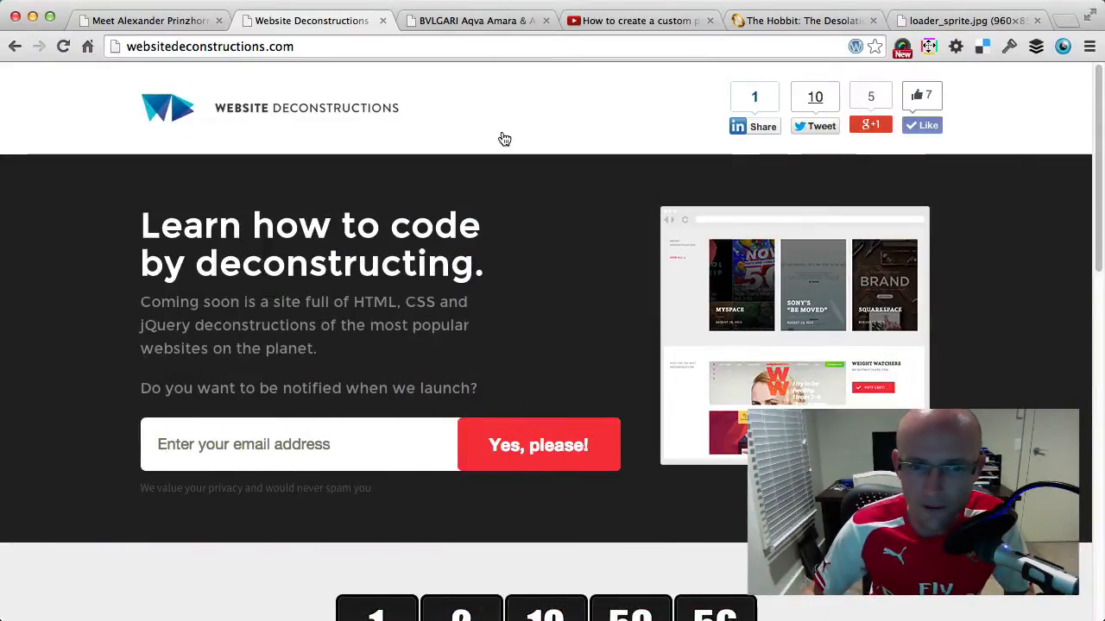
mouse_move(1062, 192)
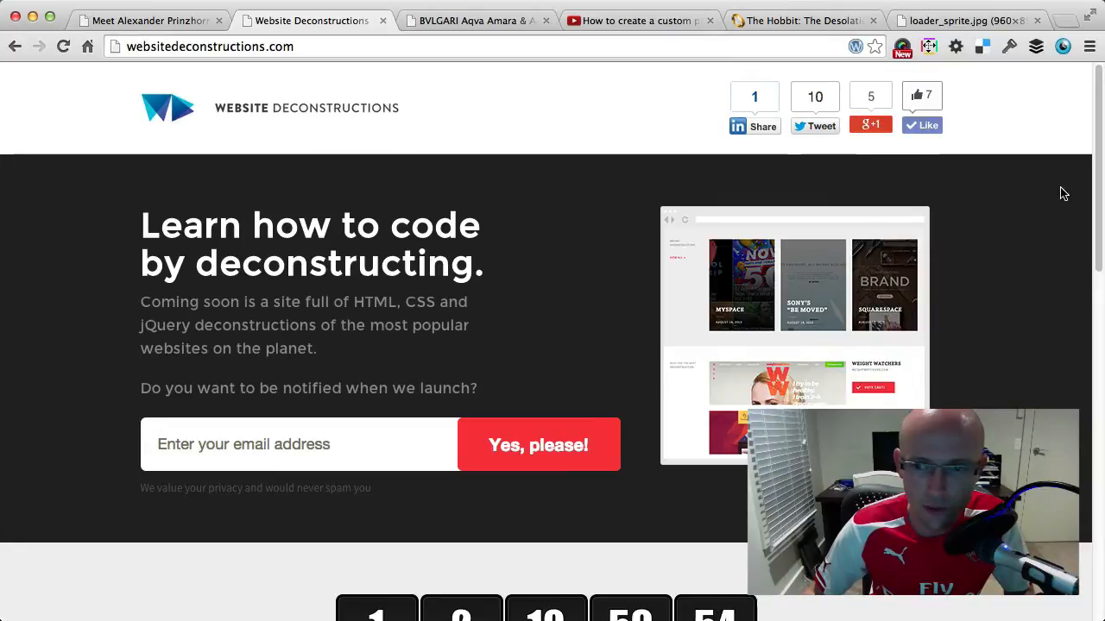
scroll(down, 3)
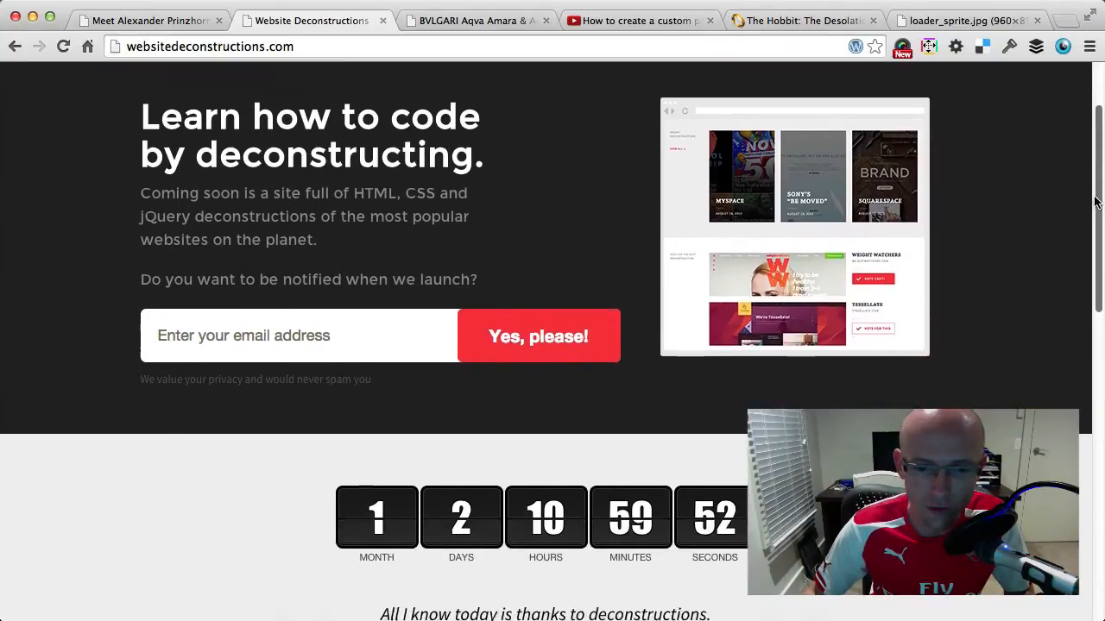
scroll(down, 3)
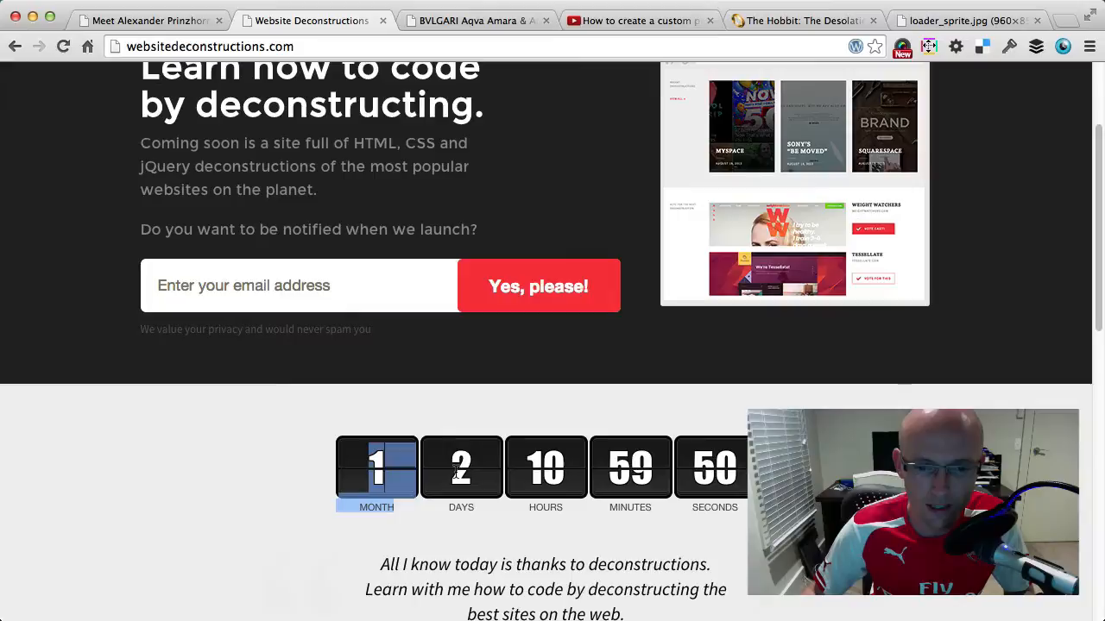
scroll(down, 3)
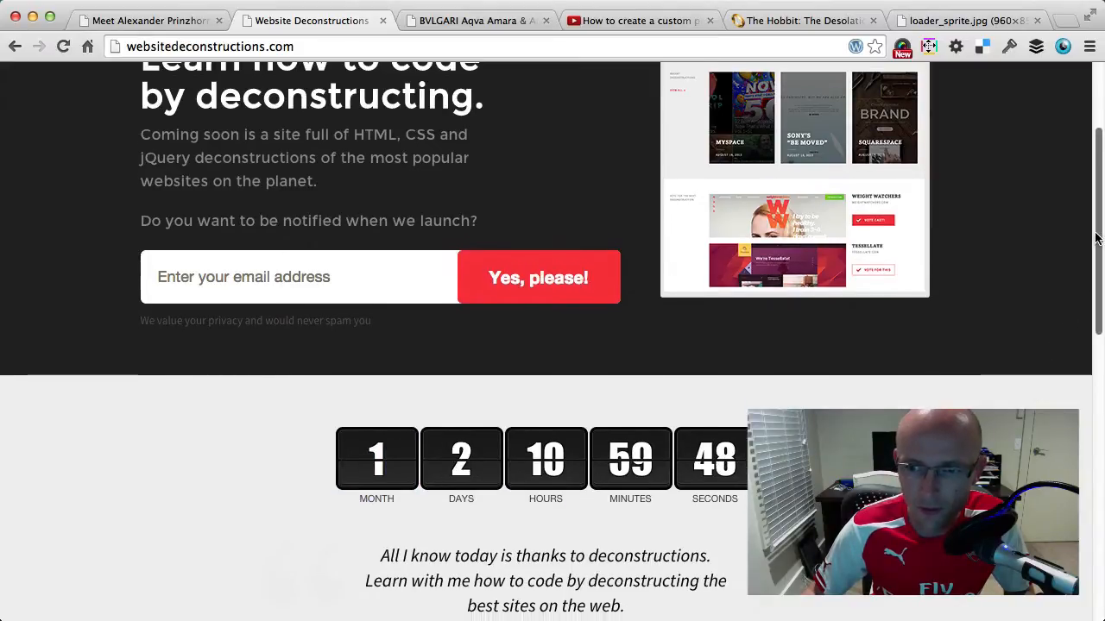
scroll(down, 3)
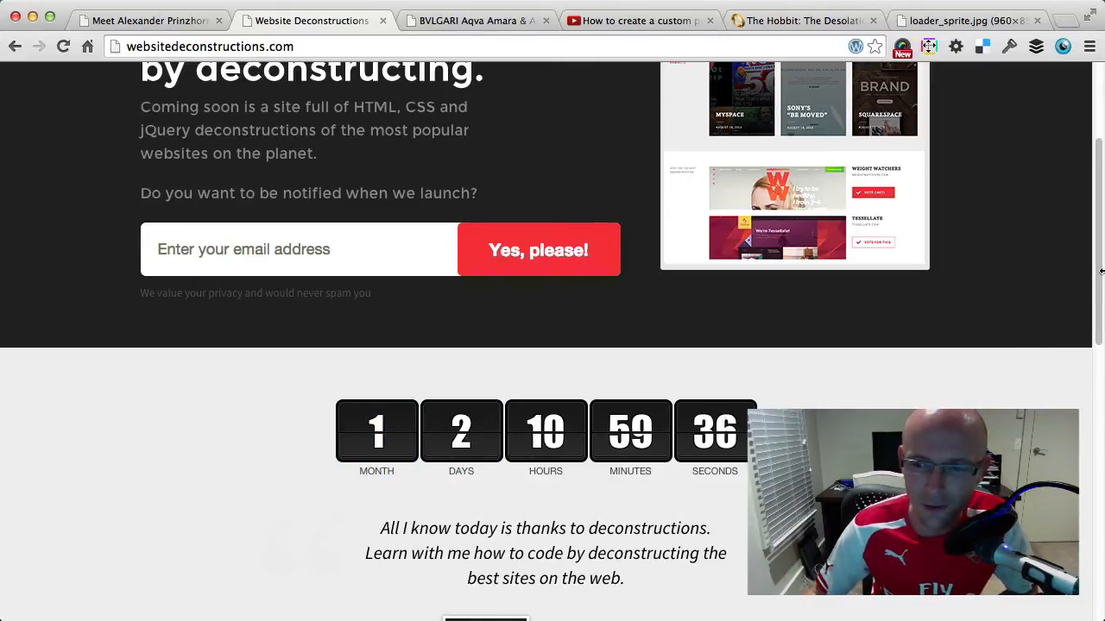
scroll(down, 3)
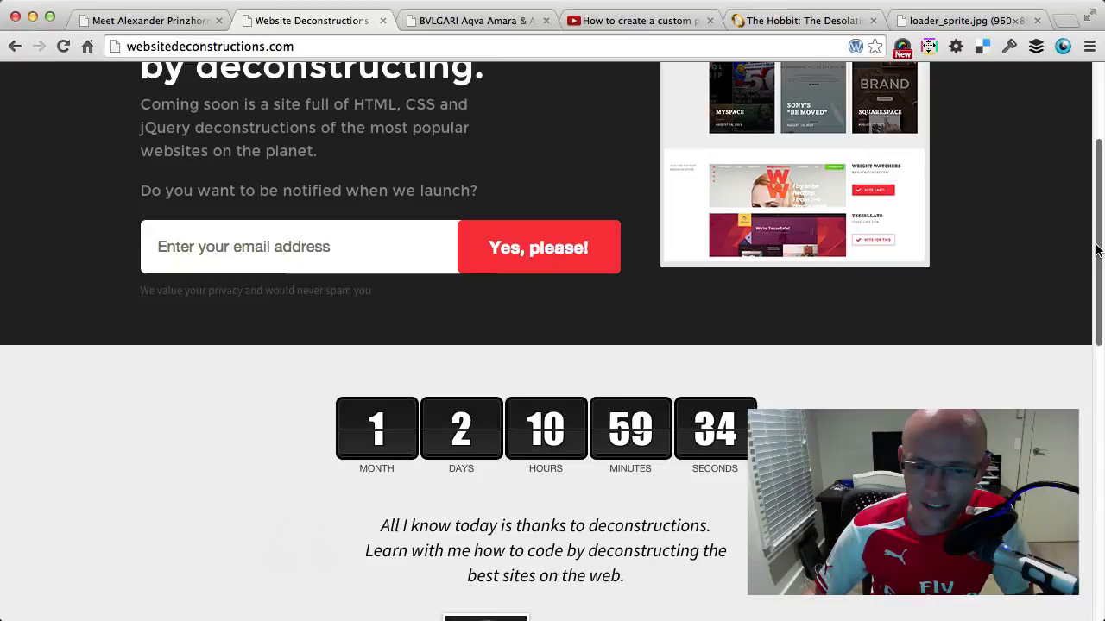
scroll(down, 3)
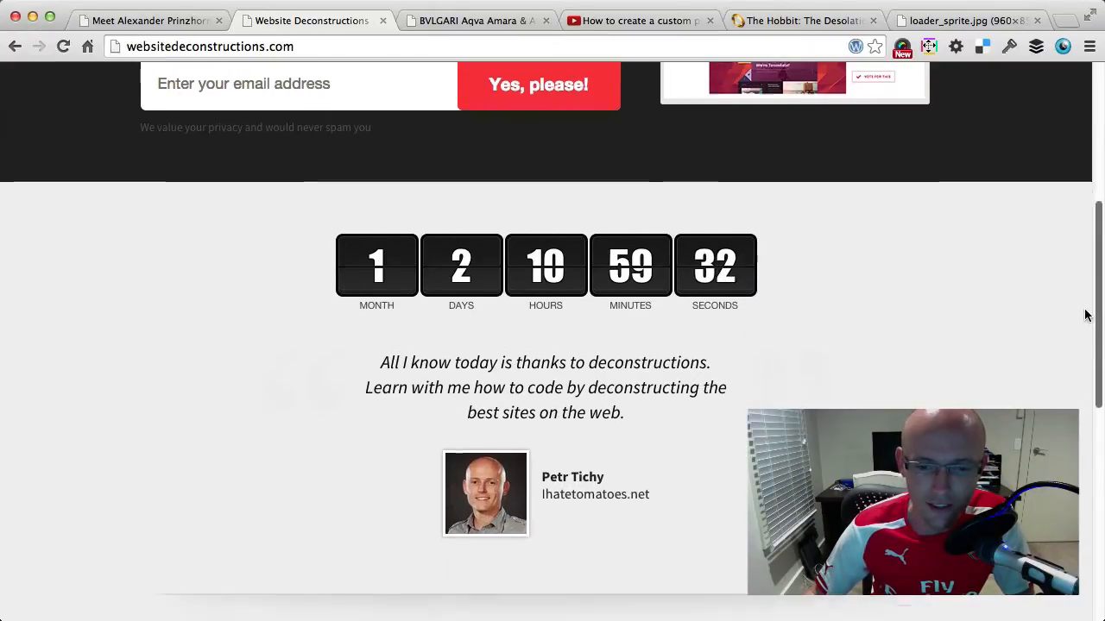
scroll(down, 3)
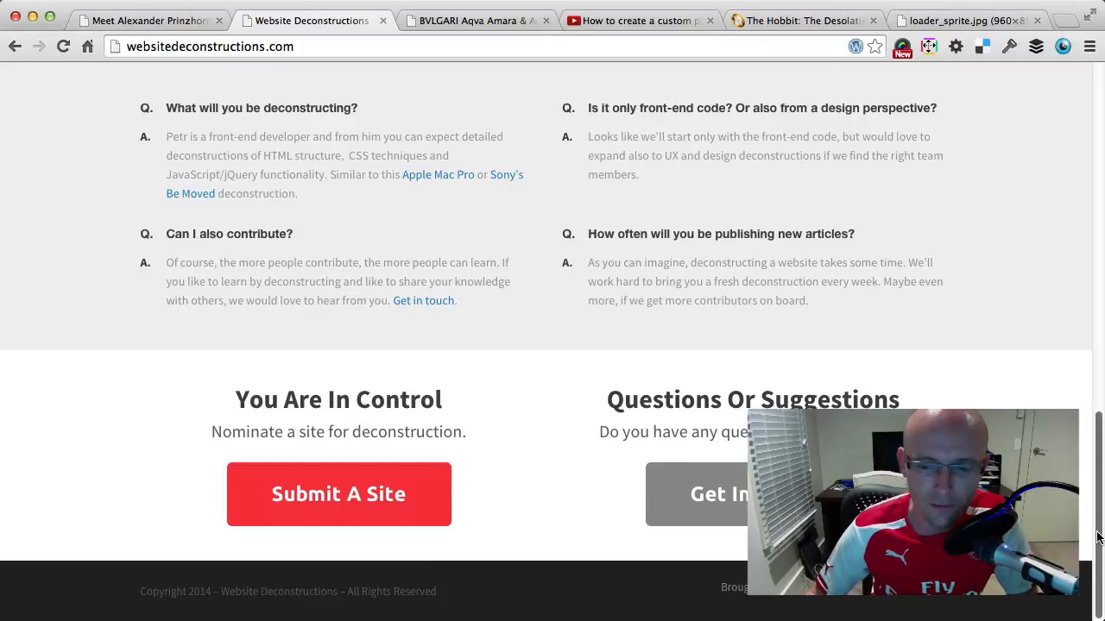
scroll(up, 3)
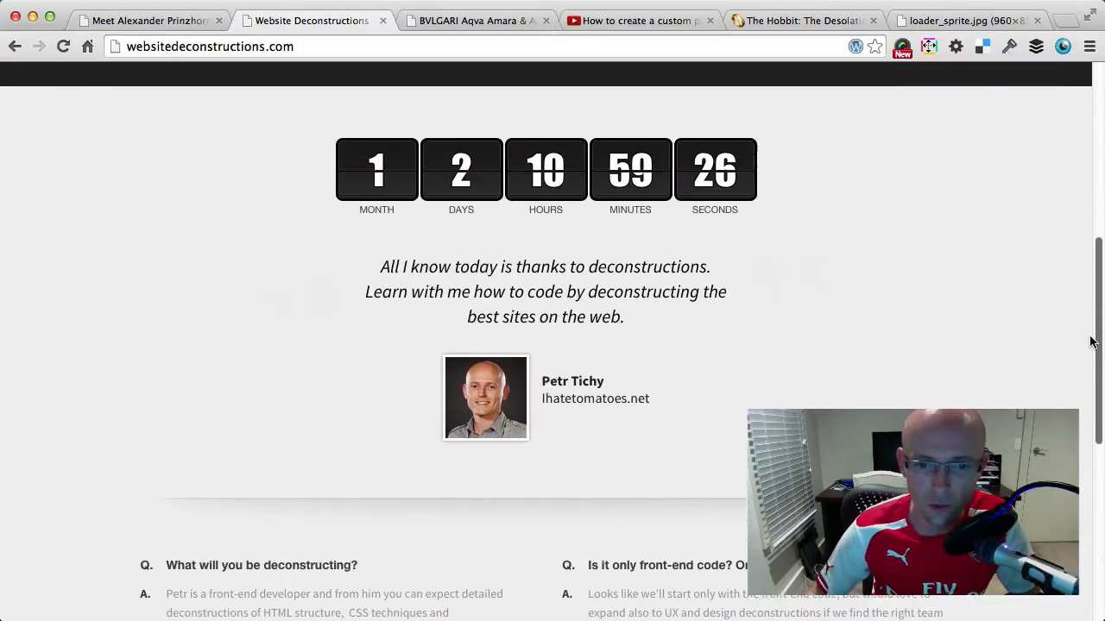
scroll(up, 3)
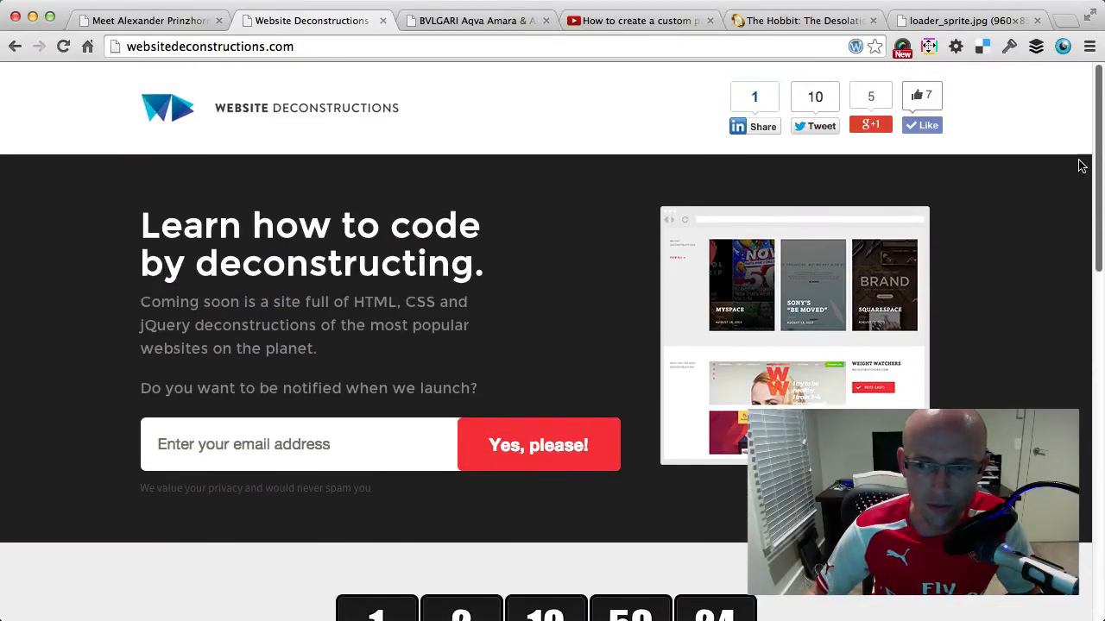
scroll(down, 3)
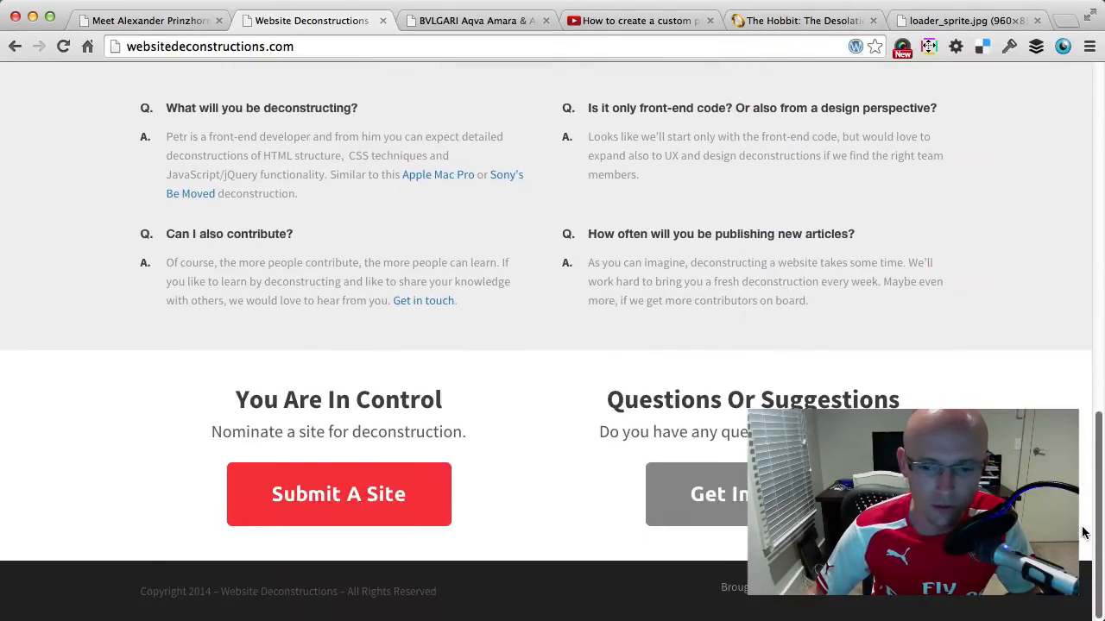
mouse_move(384, 384)
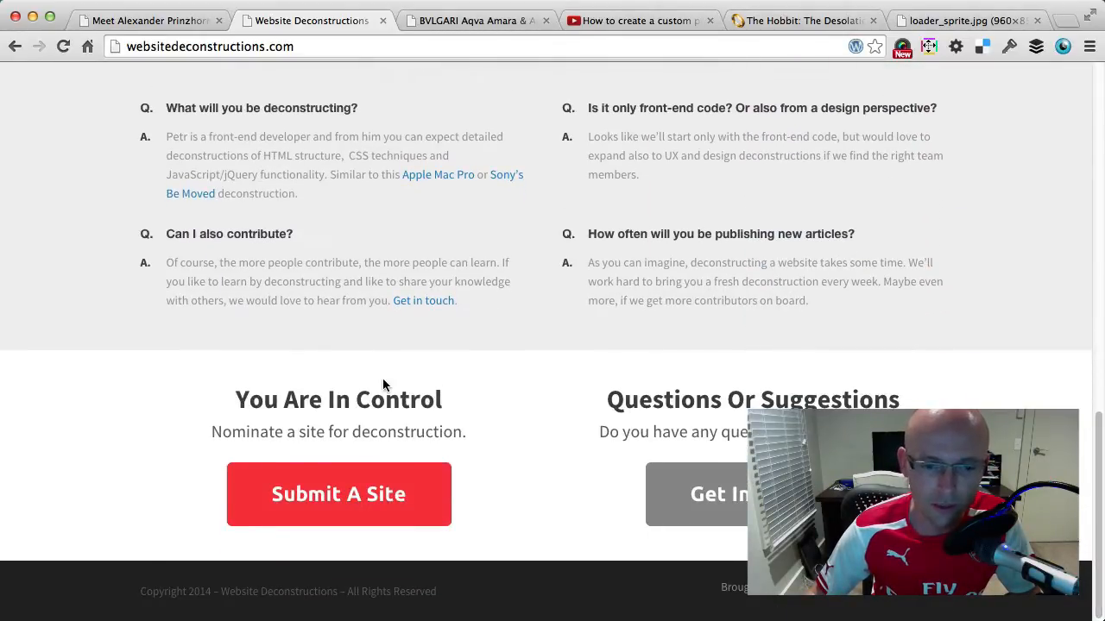
mouse_move(501, 492)
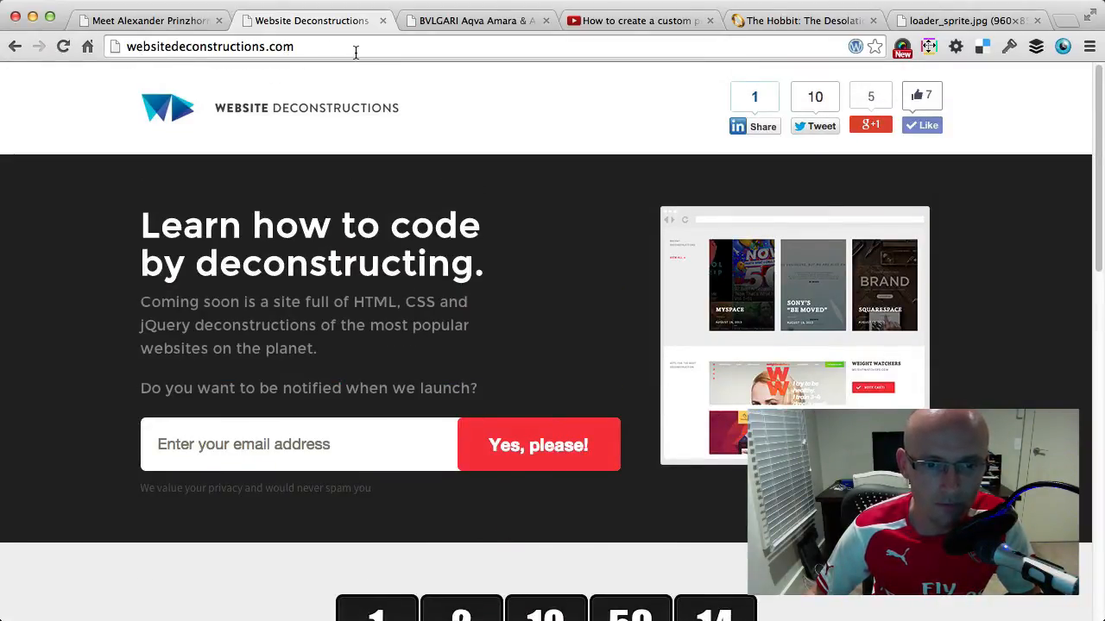
mouse_move(563, 534)
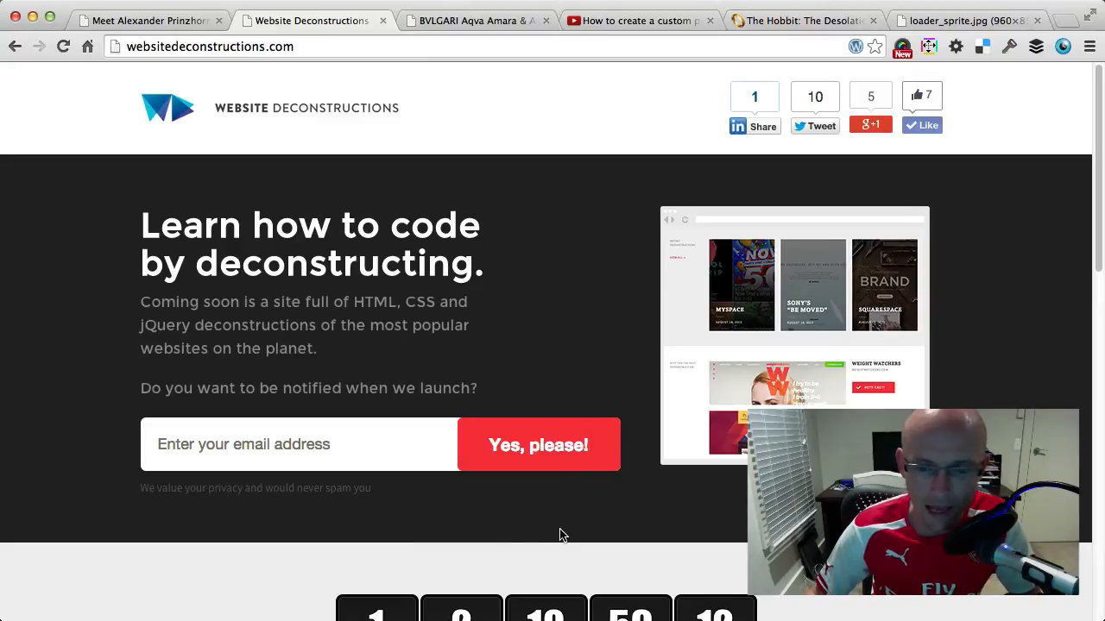
- Focus the email signup field, then view the Photoshop home-section deconstruction diagram
click(274, 444)
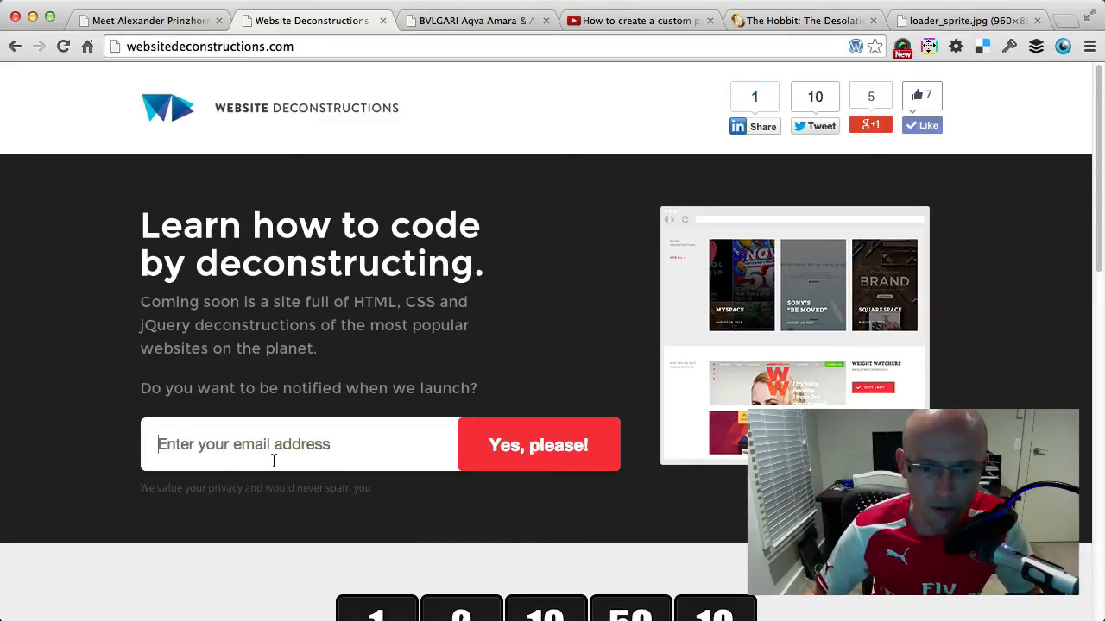
scroll(down, 3)
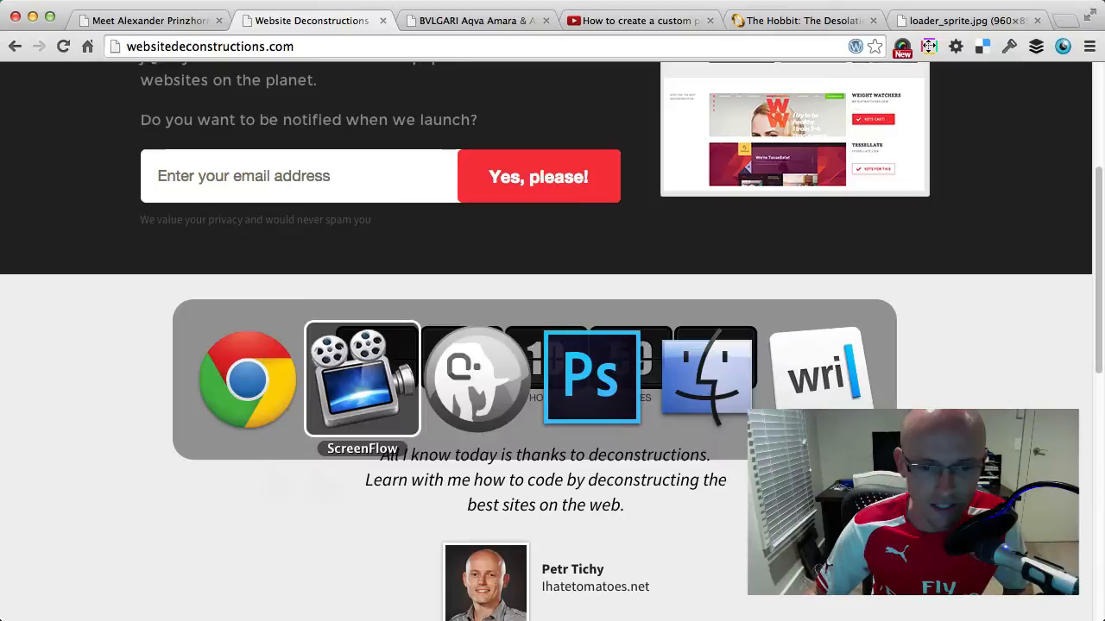
click(591, 377)
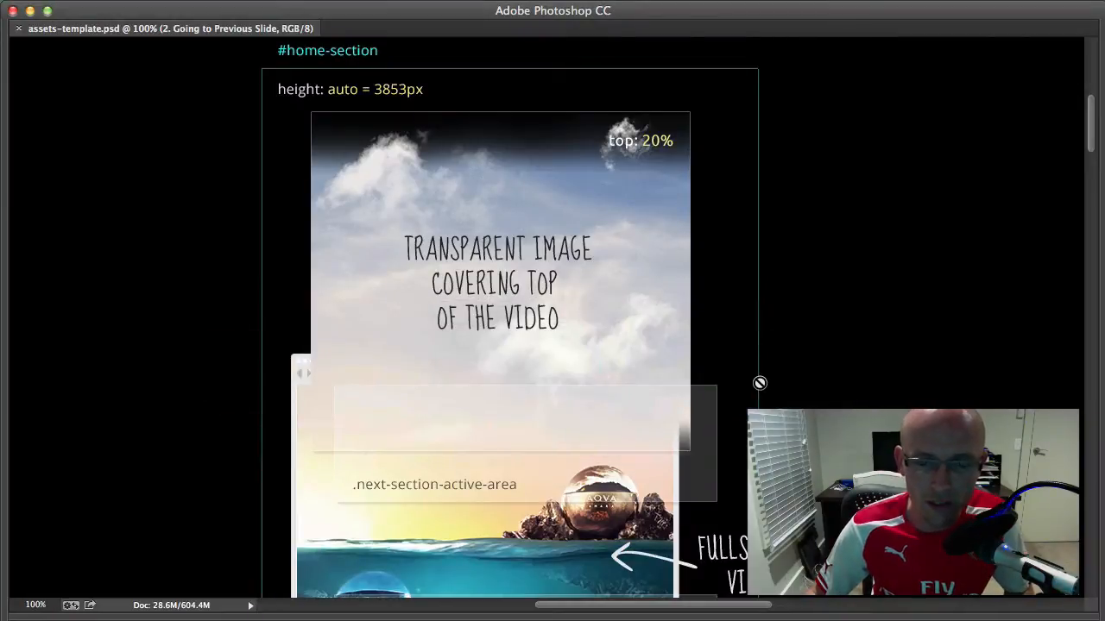
mouse_move(1091, 128)
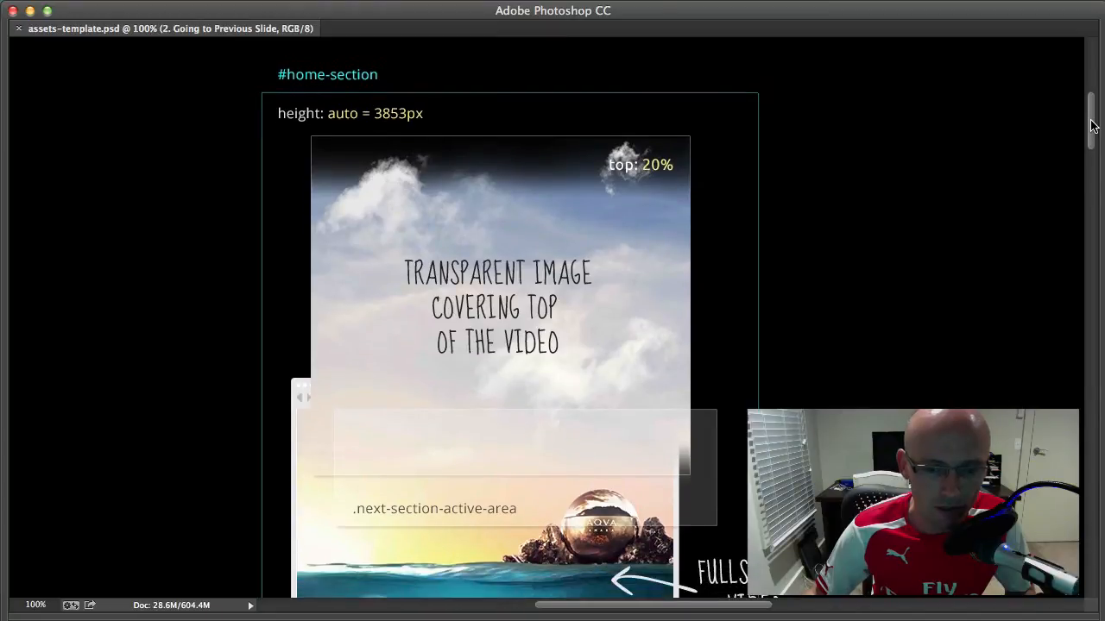
scroll(down, 3)
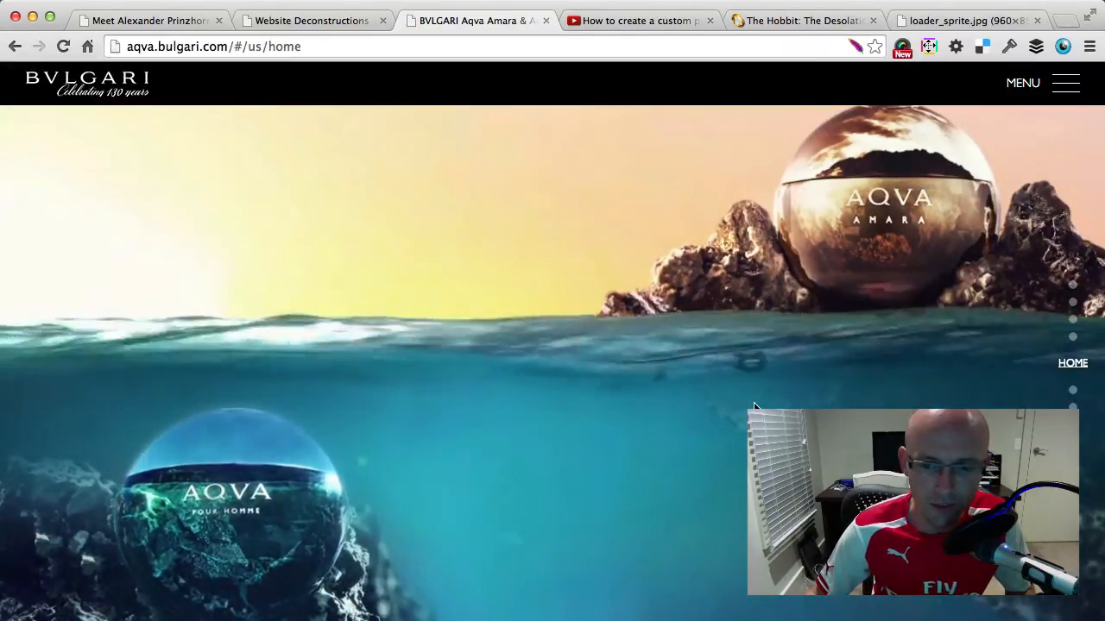
mouse_move(1073, 341)
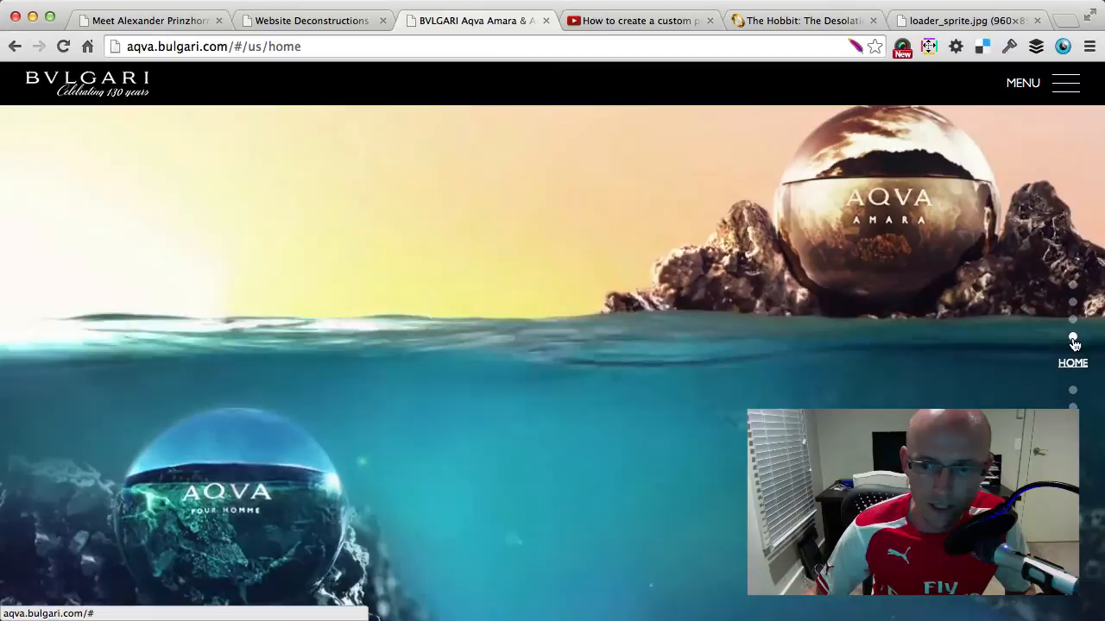
- Click a side navigation dot on the aqva.bulgari.com home page
click(1072, 336)
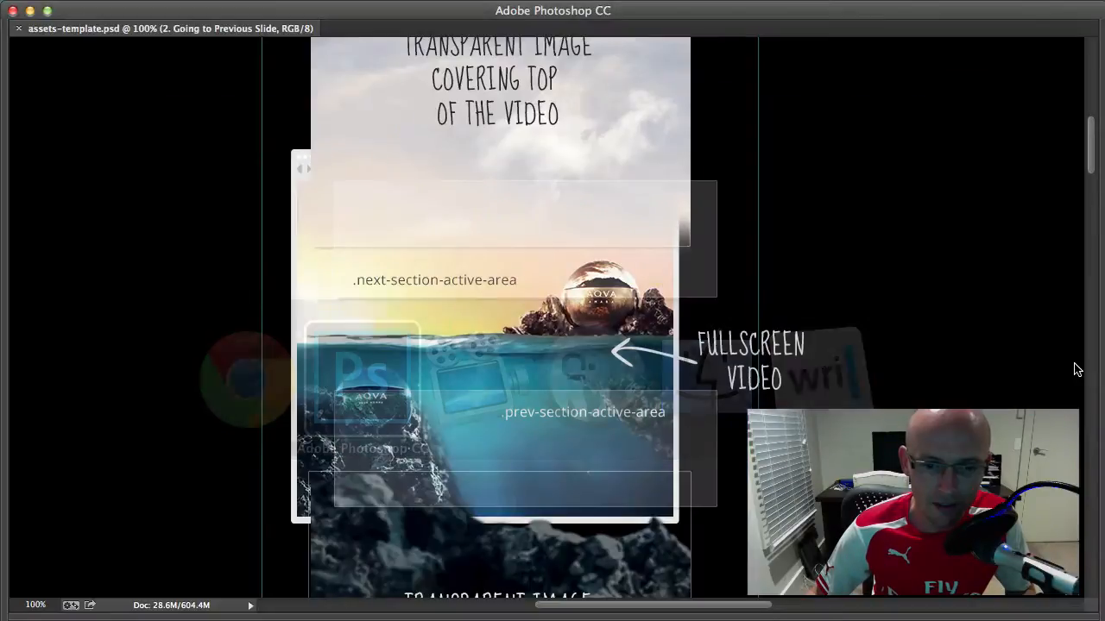
- Scroll the Photoshop assets template through the 'animating from/to' previous-slide diagram
scroll(down, 3)
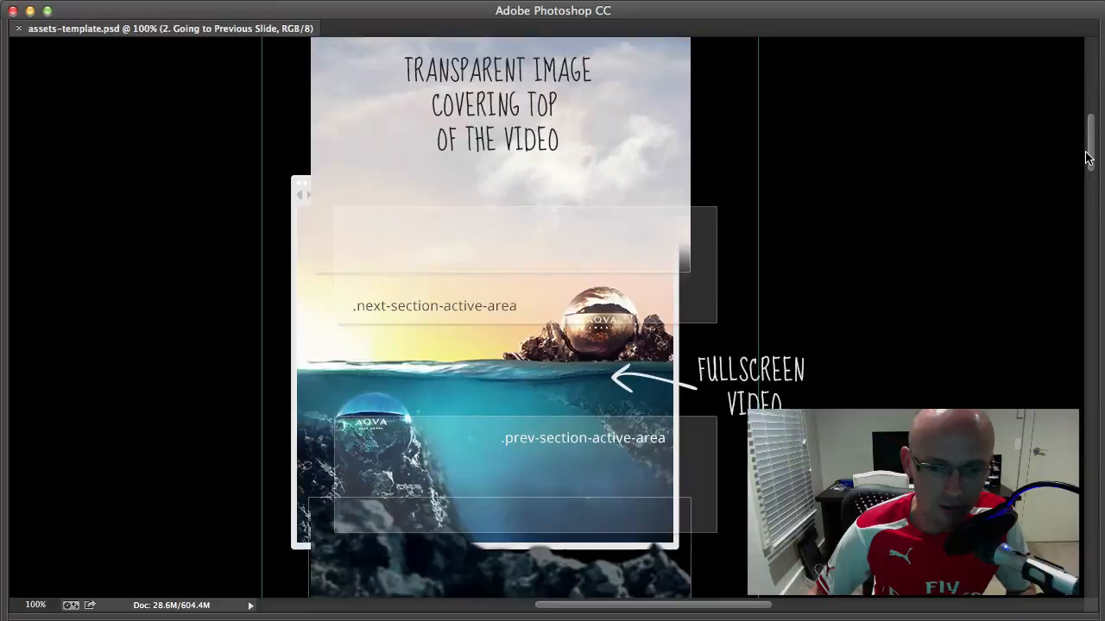
scroll(down, 3)
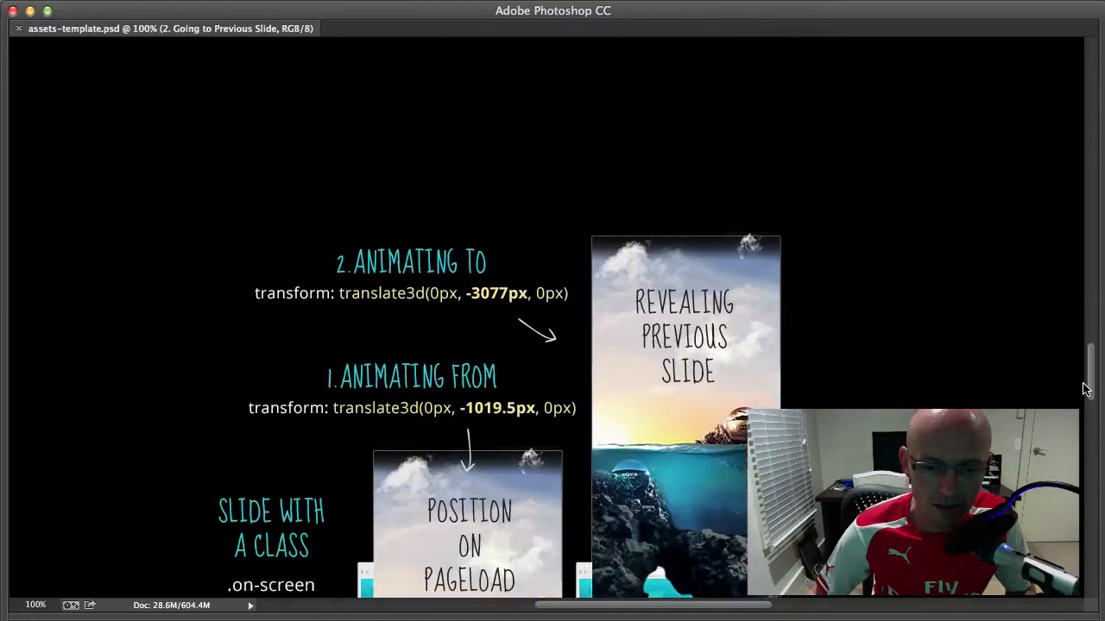
scroll(down, 3)
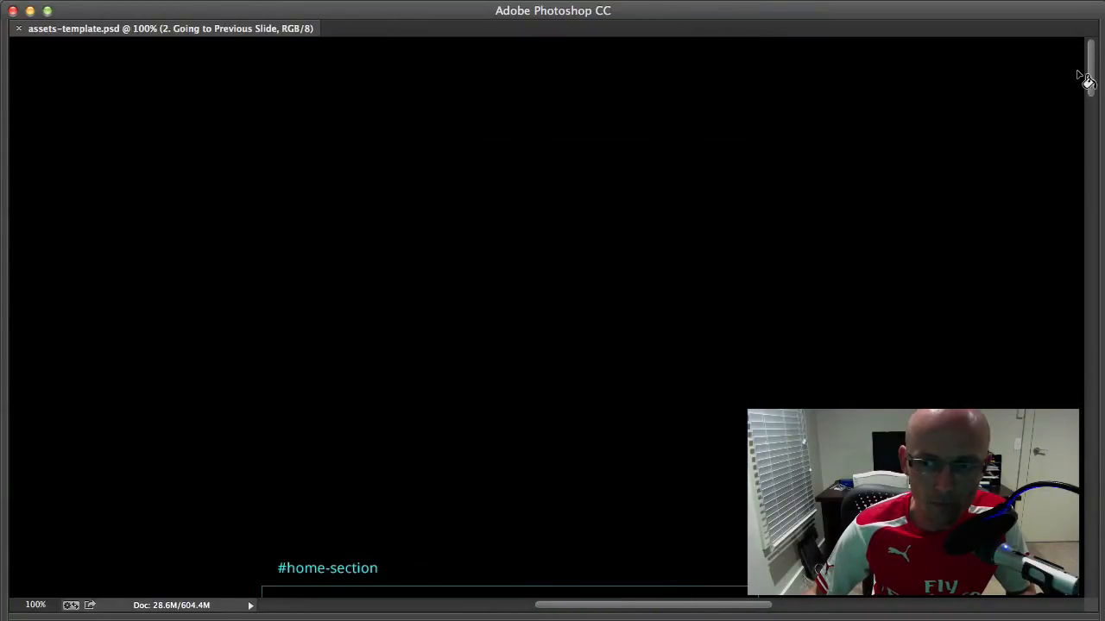
scroll(down, 3)
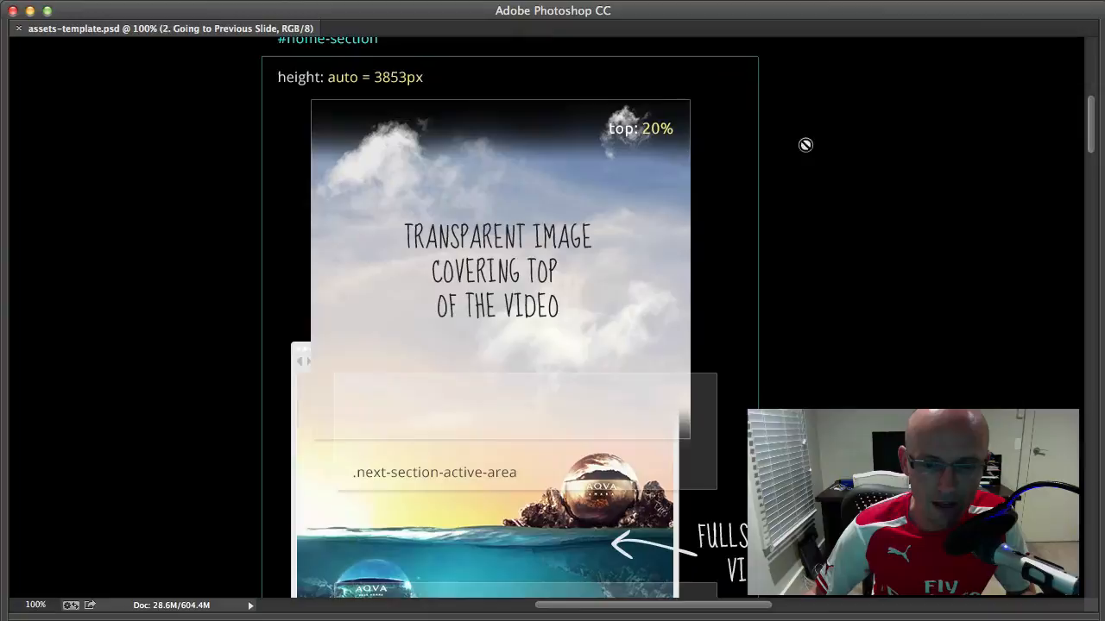